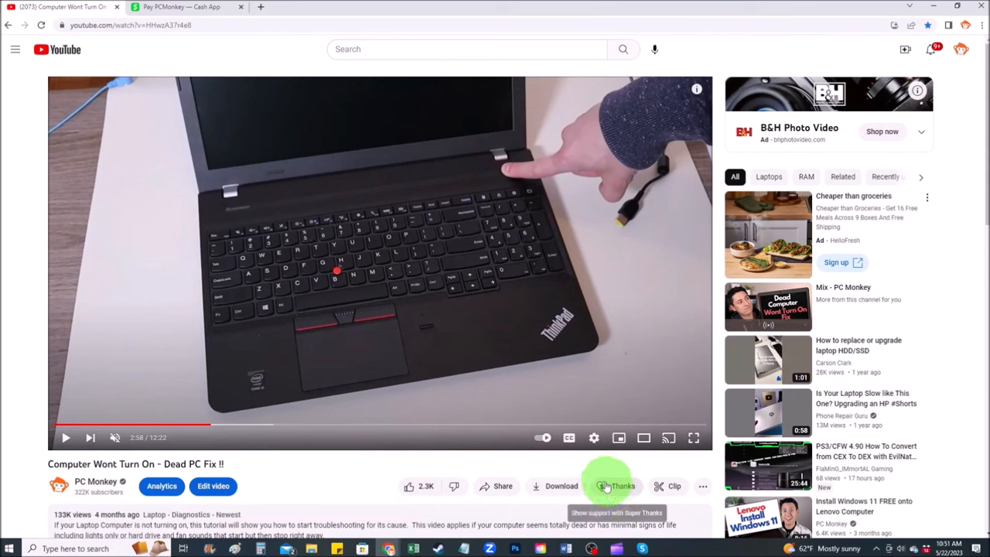
Step: Bring up YouTube's Super Thanks dialog offering a $2.00 tip for the video
{"action": "left_click", "coordinate": [616, 486]}
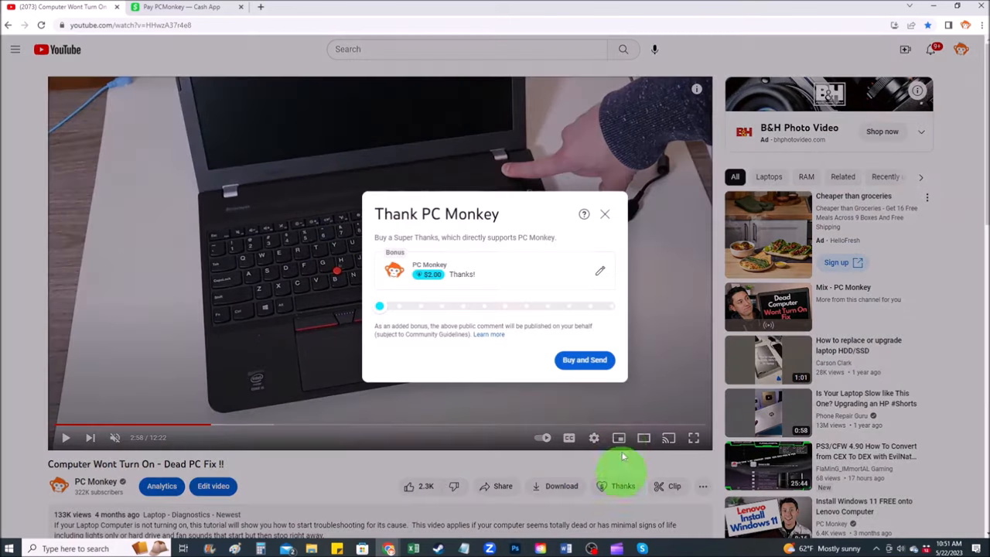
{"action": "left_click_drag", "start_coordinate": [379, 306], "coordinate": [422, 306]}
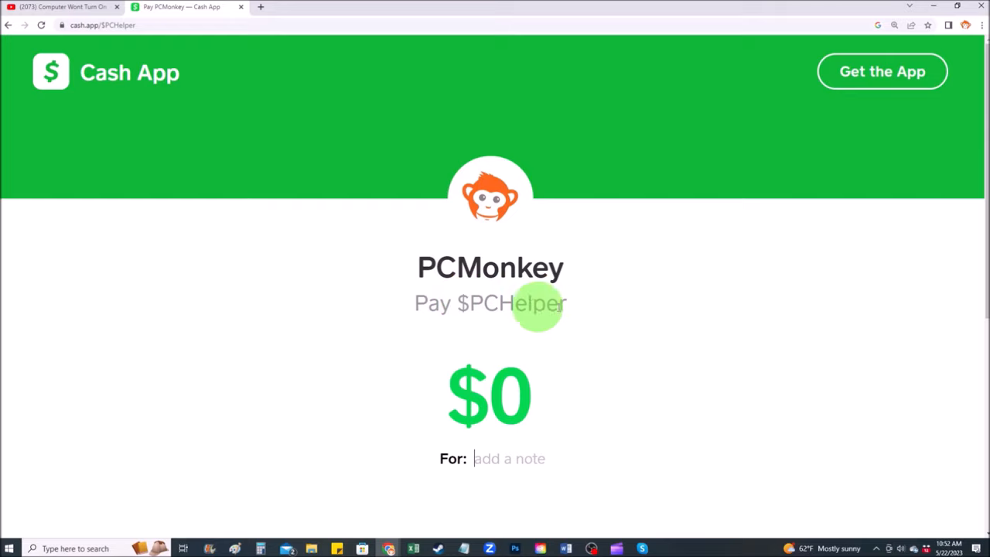
Step: Enter 2 as the amount on the Cash App Pay $PCHelper page
{"action": "type", "text": "2"}
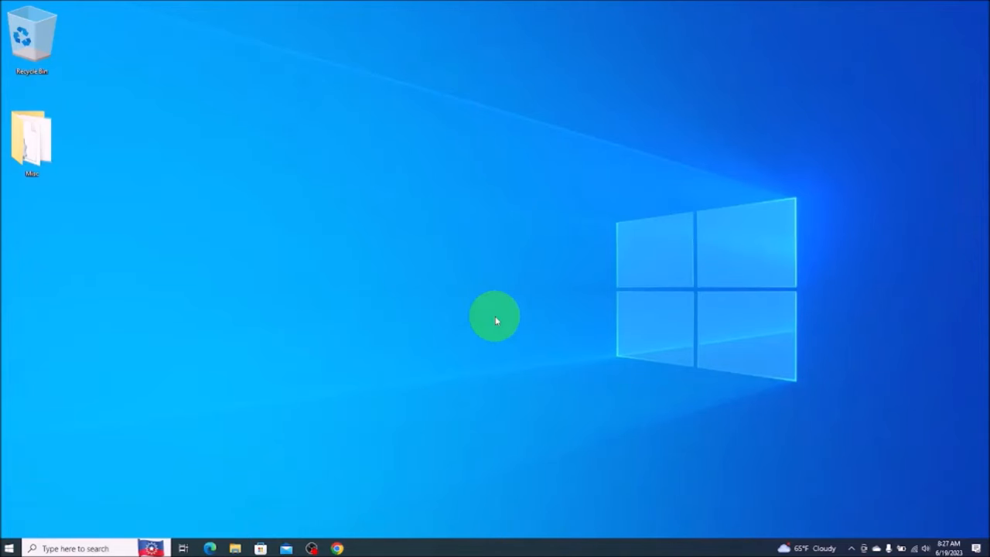
{"action": "mouse_move", "coordinate": [147, 406]}
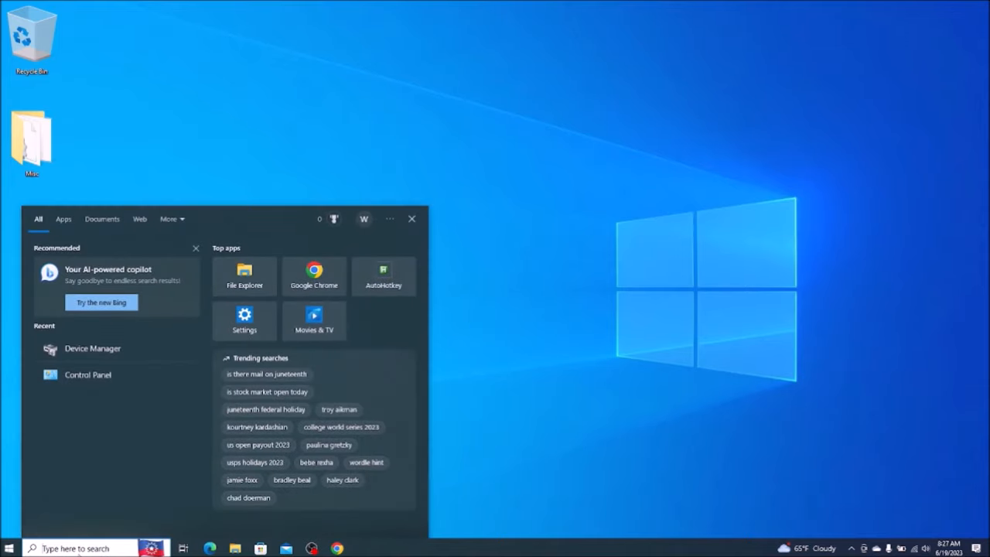
Step: Search 'device manager' from the taskbar and launch Device Manager
{"action": "type", "text": "device manager"}
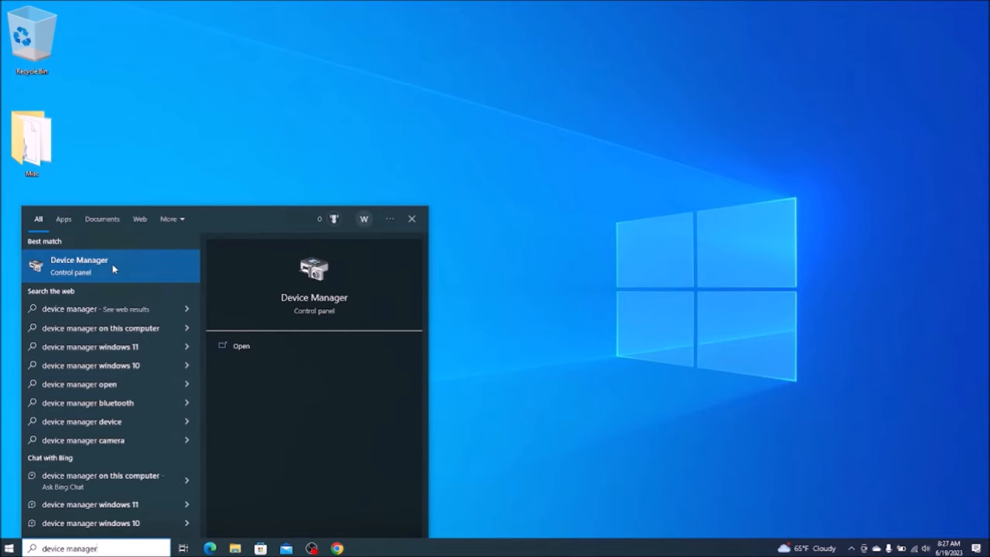
{"action": "left_click", "coordinate": [80, 266]}
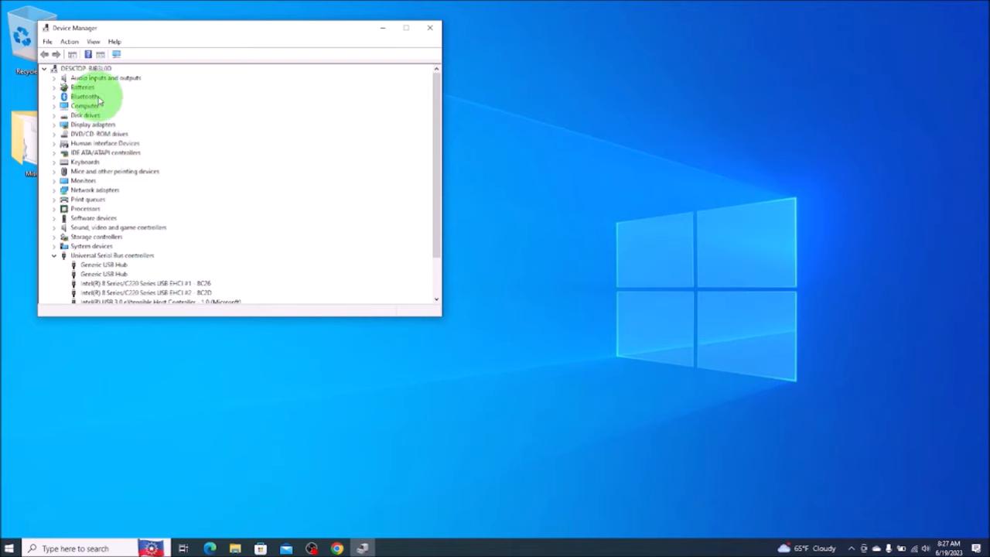
Step: Uninstall the Microsoft ACPI-Compliant Control Method Battery device under Batteries
{"action": "left_click", "coordinate": [55, 86]}
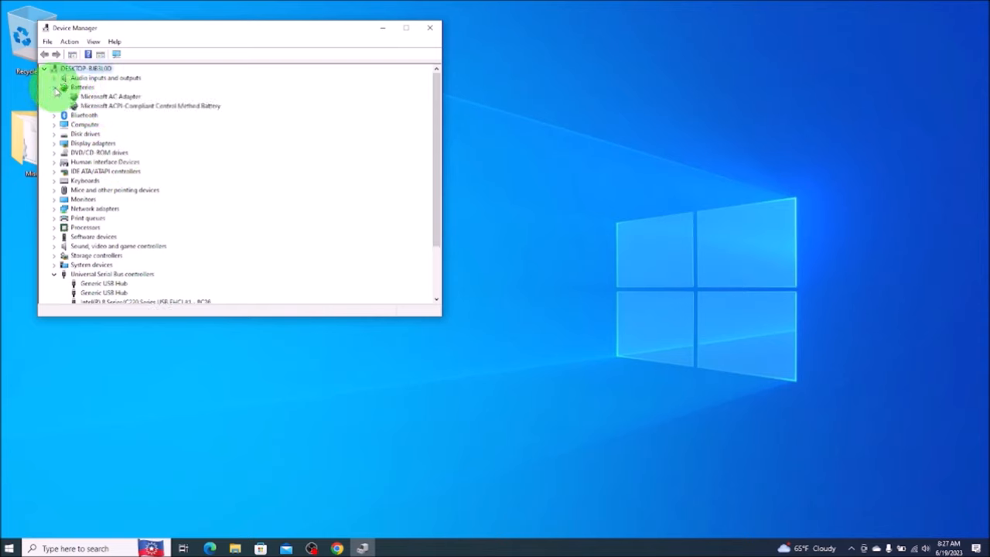
{"action": "left_click", "coordinate": [54, 87]}
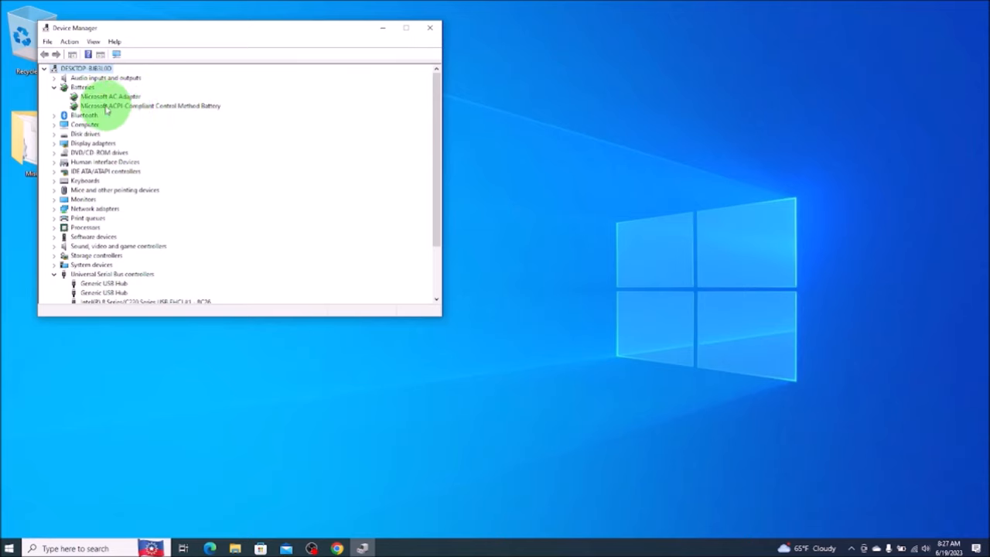
{"action": "right_click", "coordinate": [147, 106]}
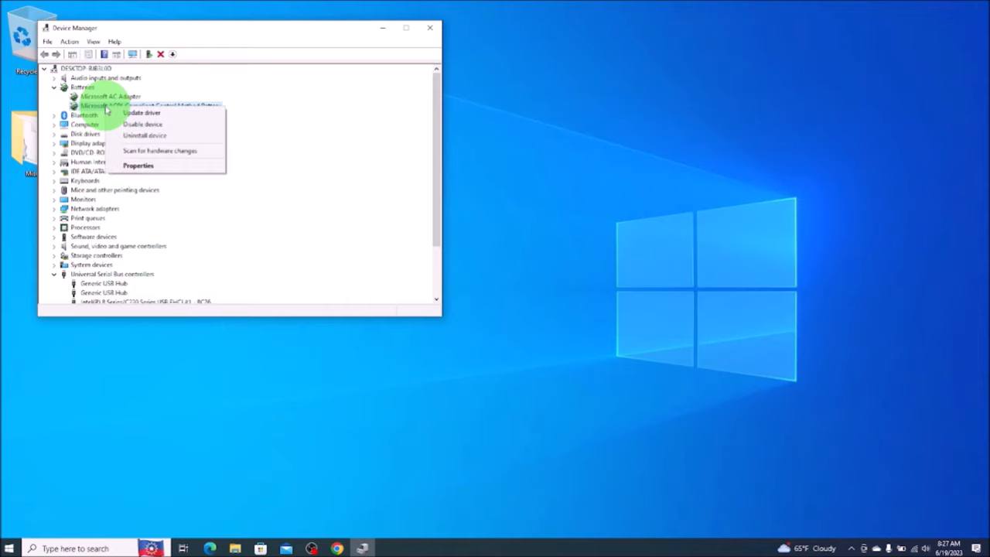
{"action": "mouse_move", "coordinate": [165, 136]}
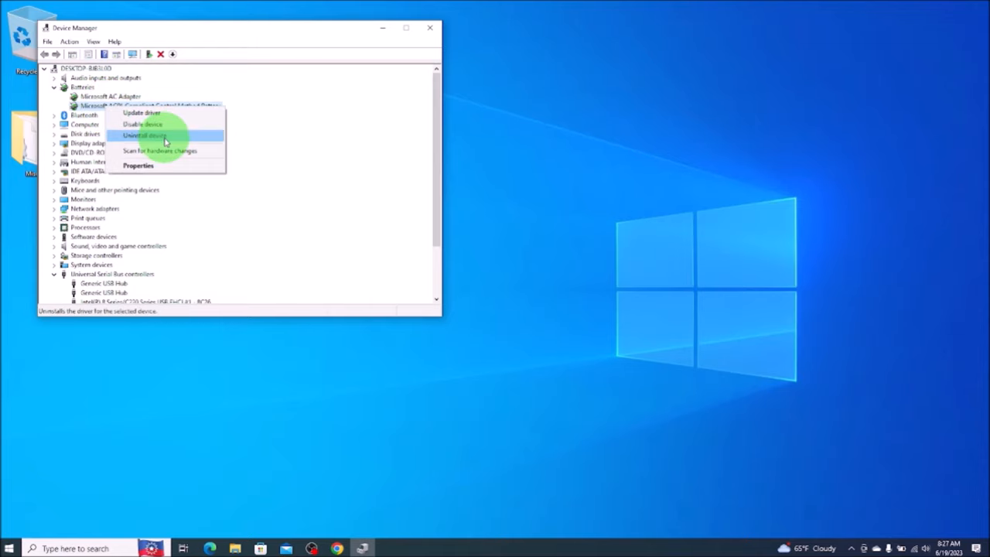
{"action": "left_click", "coordinate": [145, 135]}
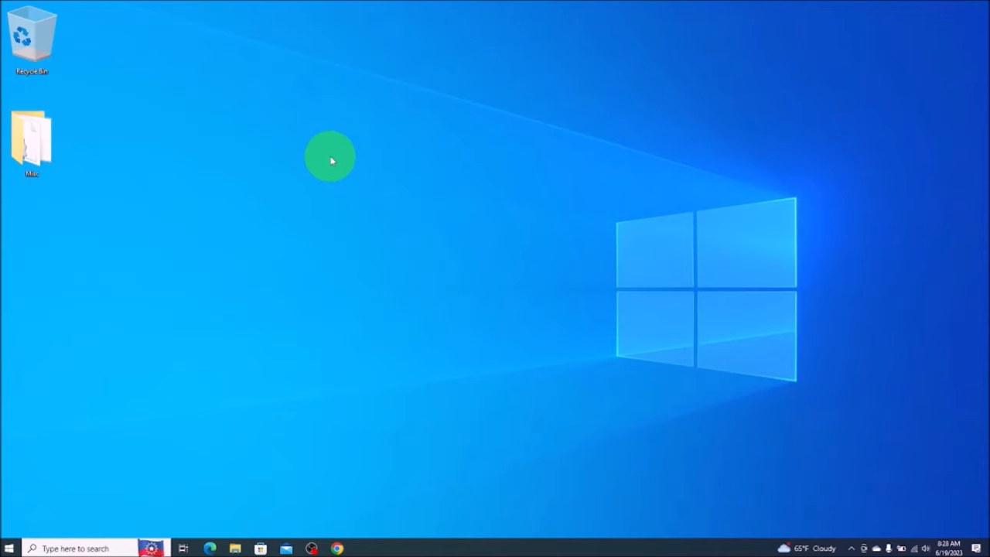
Step: Show the Start menu's power choices to restart the computer
{"action": "left_click", "coordinate": [9, 548]}
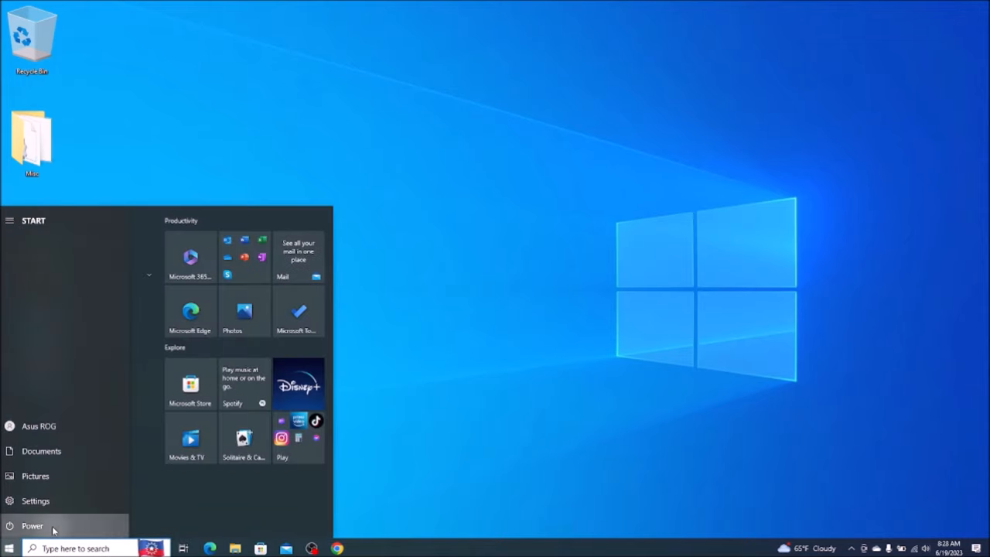
{"action": "left_click", "coordinate": [32, 526]}
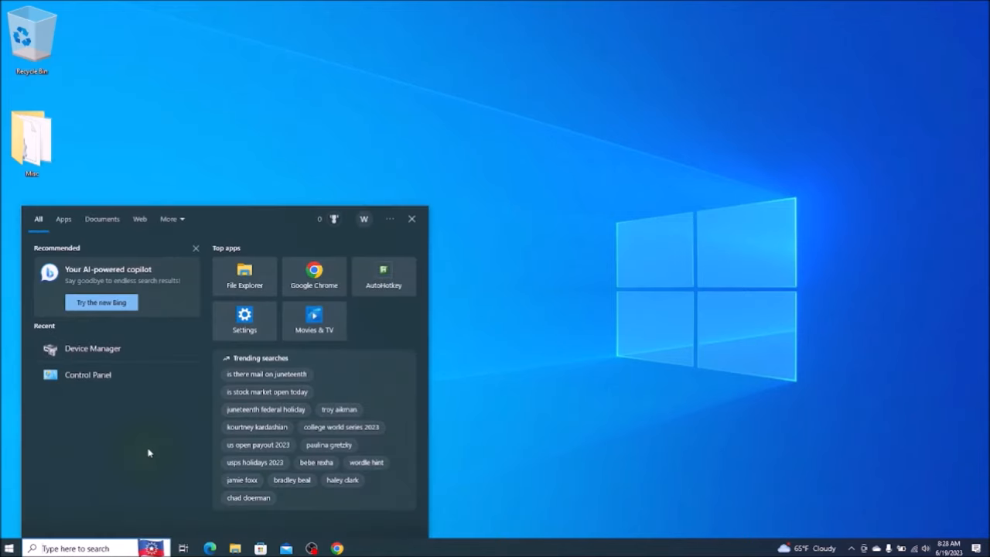
Step: Search 'updates' and open the Check for updates settings page
{"action": "type", "text": "updates"}
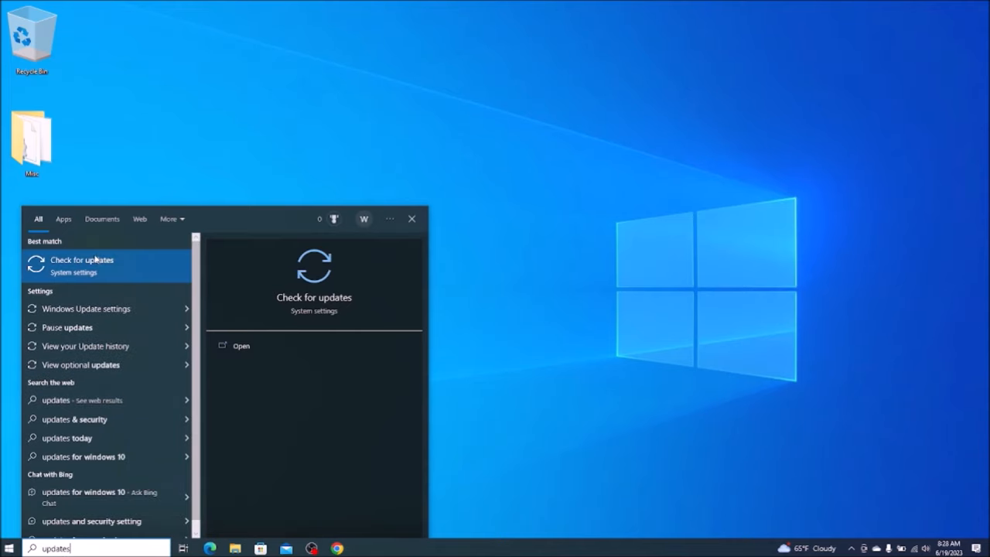
{"action": "mouse_move", "coordinate": [135, 272]}
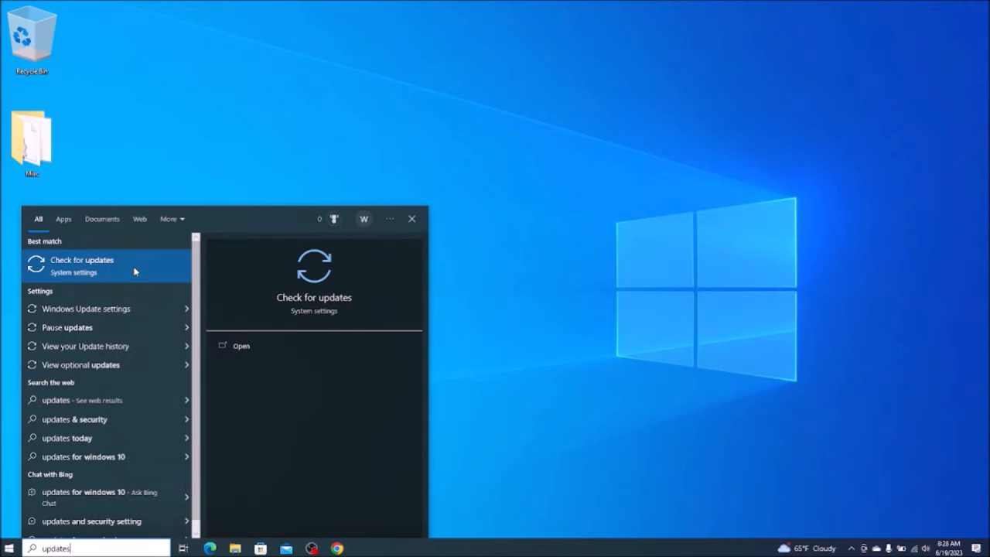
{"action": "left_click", "coordinate": [82, 265]}
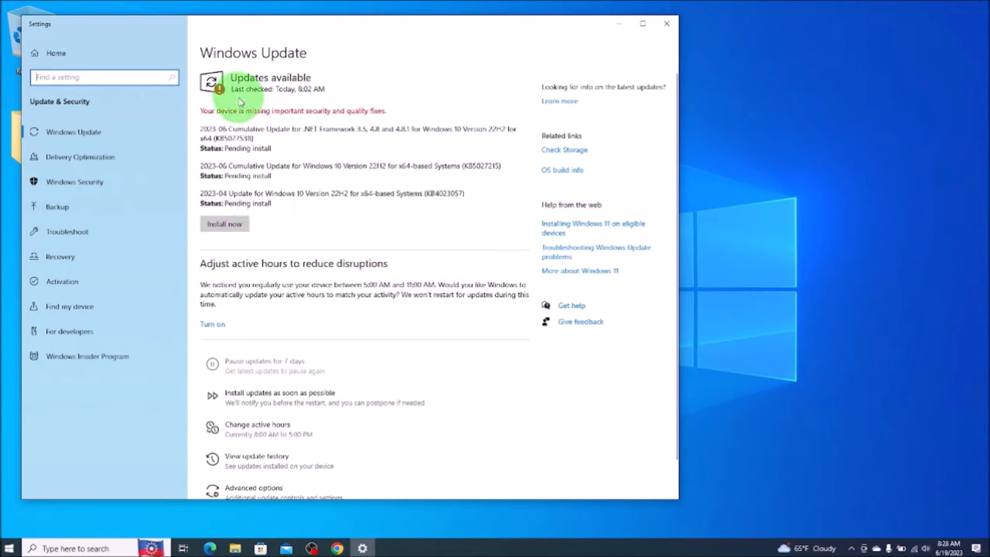
{"action": "mouse_move", "coordinate": [423, 83]}
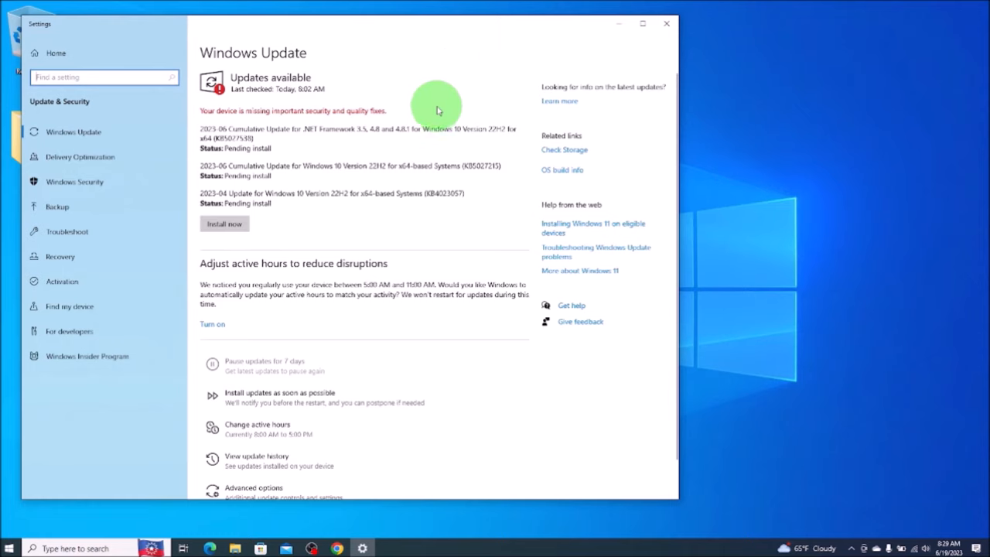
{"action": "mouse_move", "coordinate": [321, 106]}
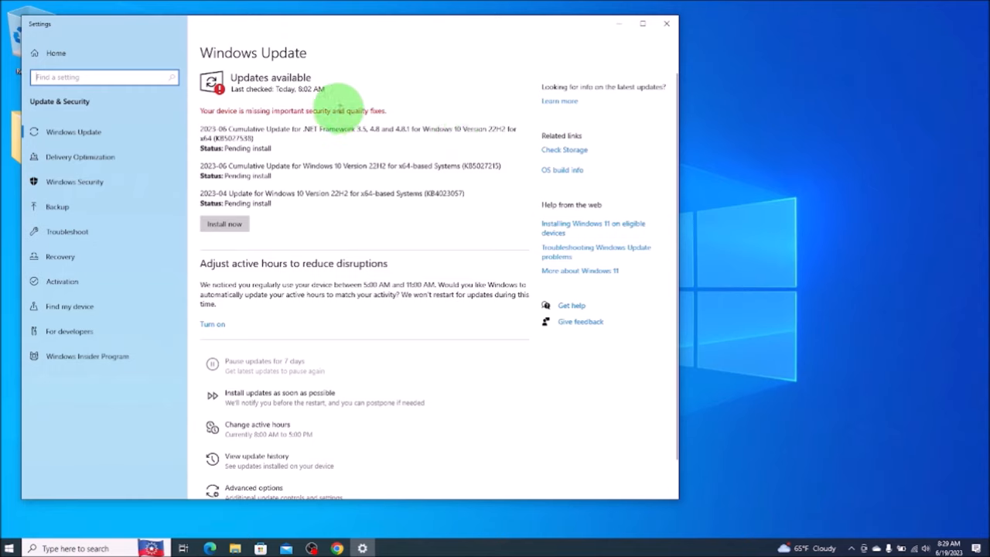
{"action": "mouse_move", "coordinate": [437, 115]}
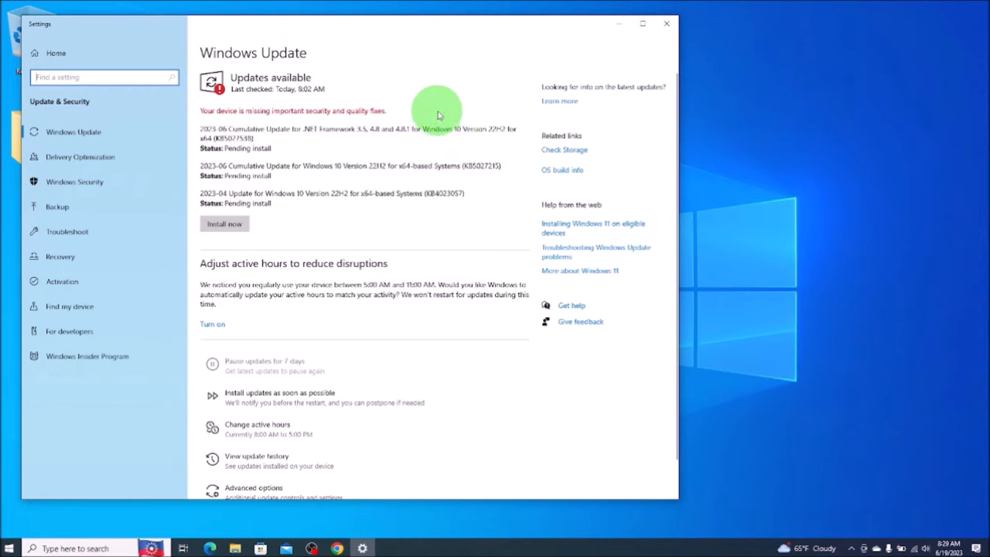
{"action": "mouse_move", "coordinate": [379, 106]}
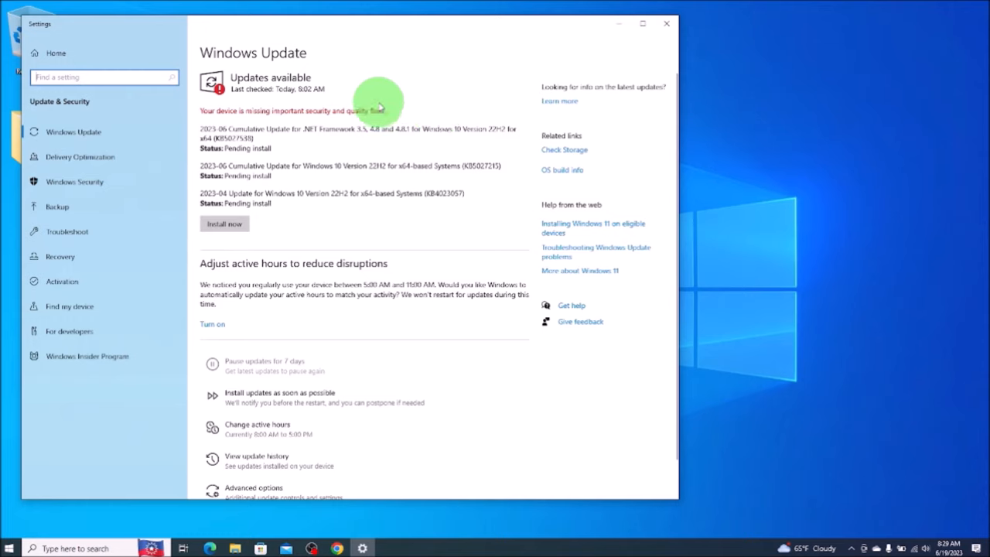
{"action": "mouse_move", "coordinate": [344, 182]}
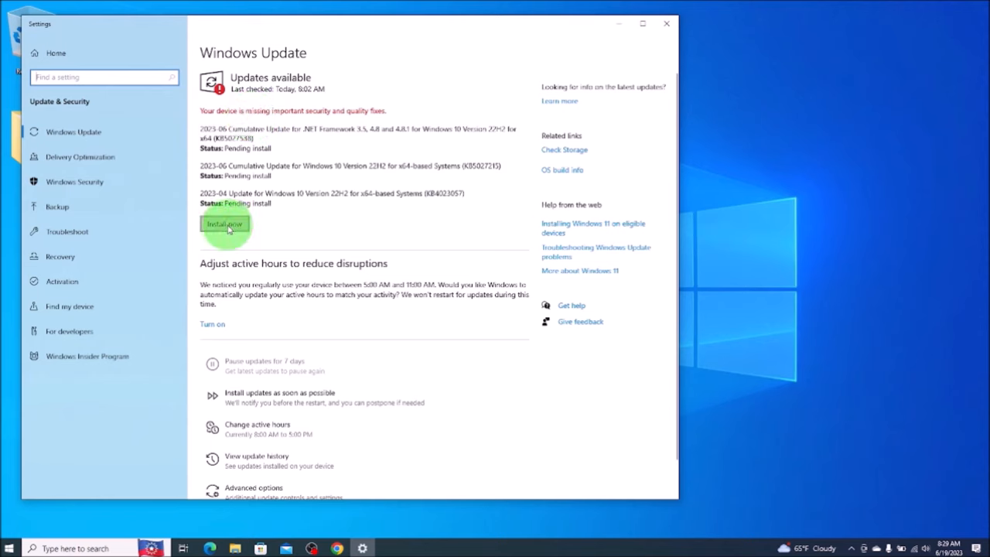
{"action": "mouse_move", "coordinate": [474, 109]}
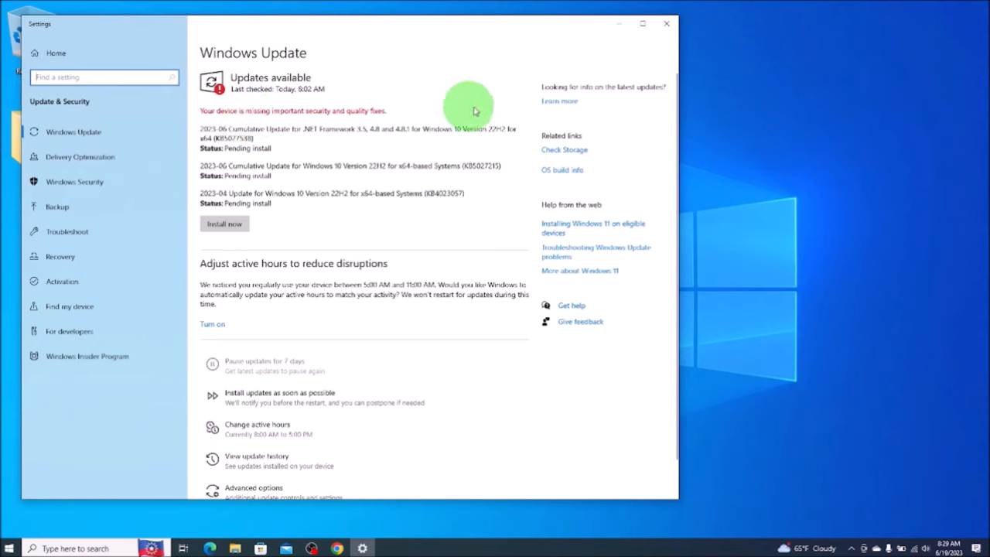
{"action": "mouse_move", "coordinate": [447, 115]}
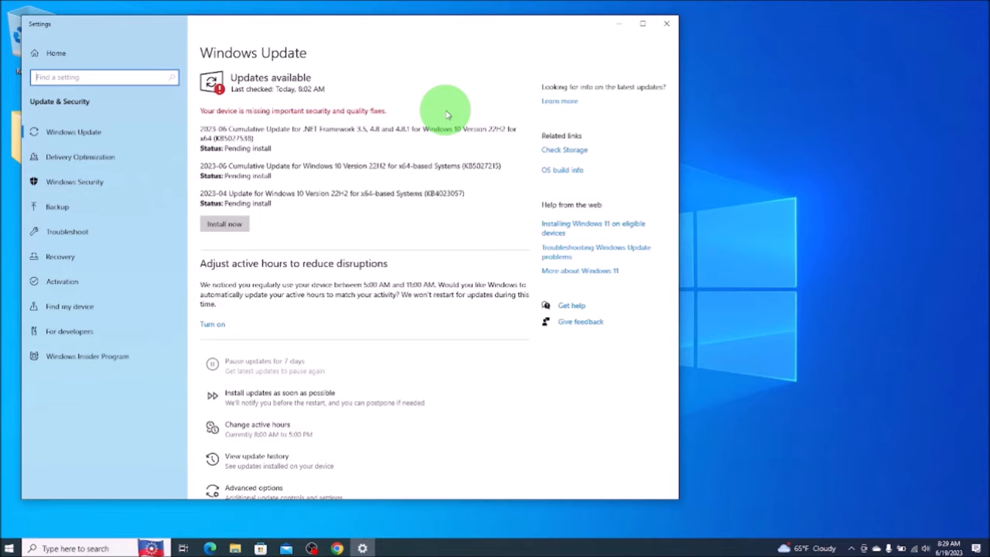
Step: Close Windows Update with the three updates still pending
{"action": "left_click", "coordinate": [665, 23]}
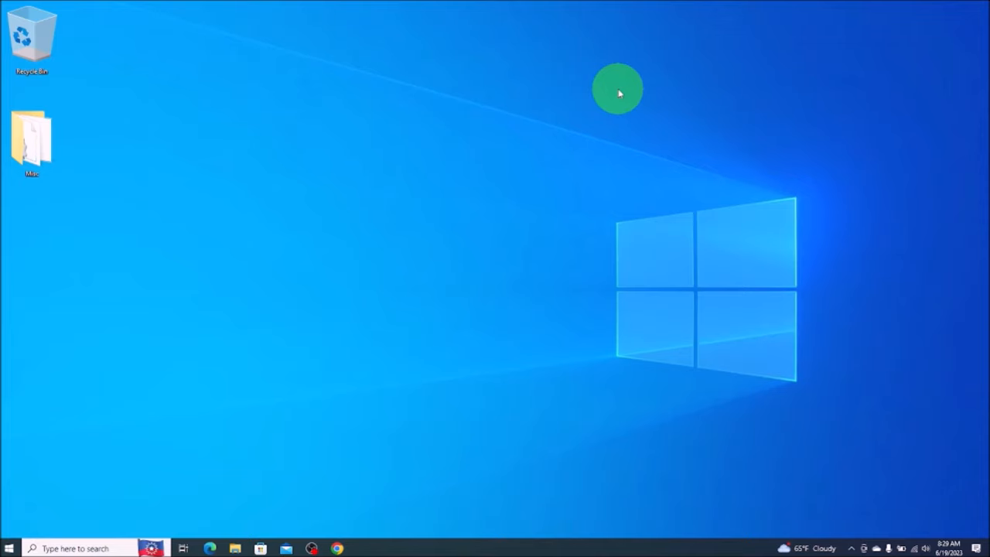
{"action": "mouse_move", "coordinate": [108, 526]}
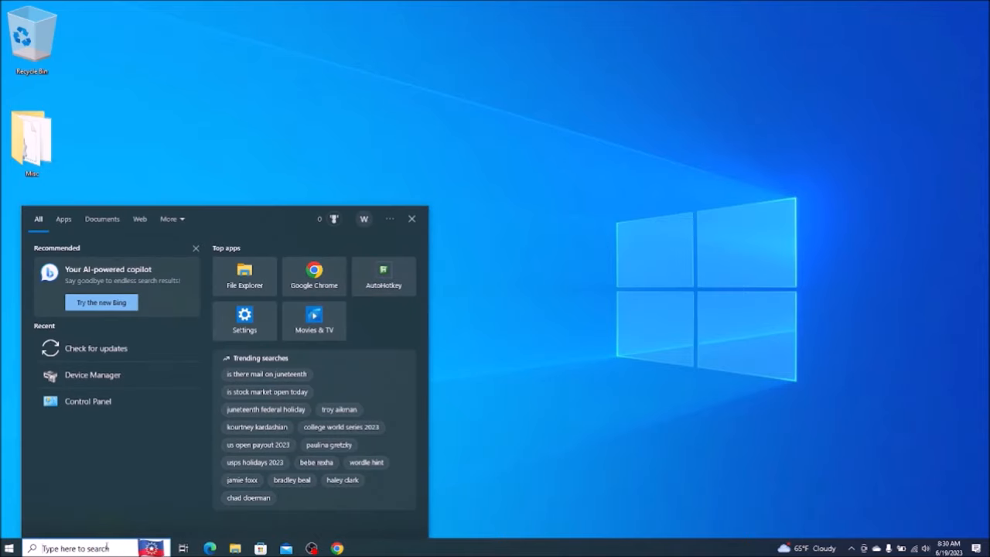
Step: Search 'contro' for Control Panel, then reach Power Options via Hardware and Sound
{"action": "type", "text": "contro"}
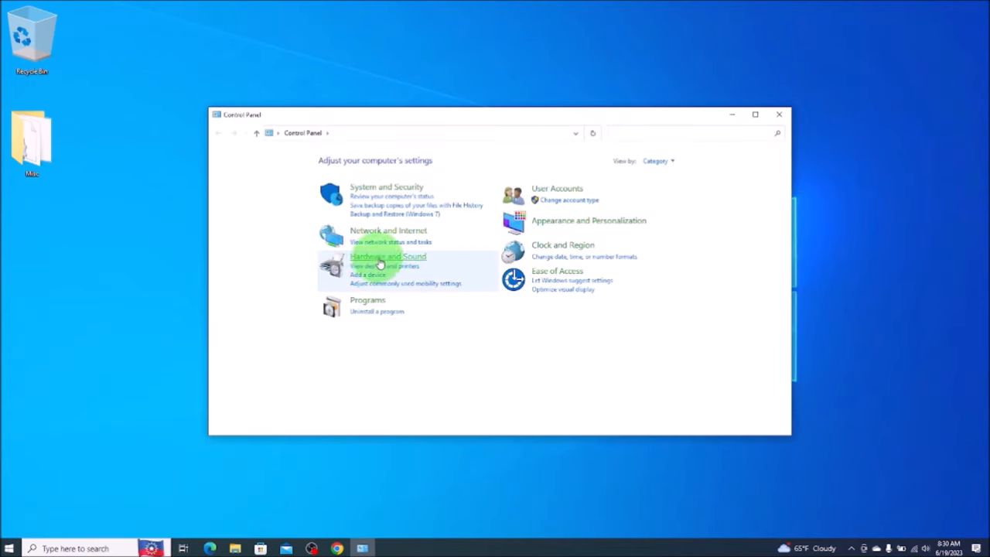
{"action": "left_click", "coordinate": [389, 256]}
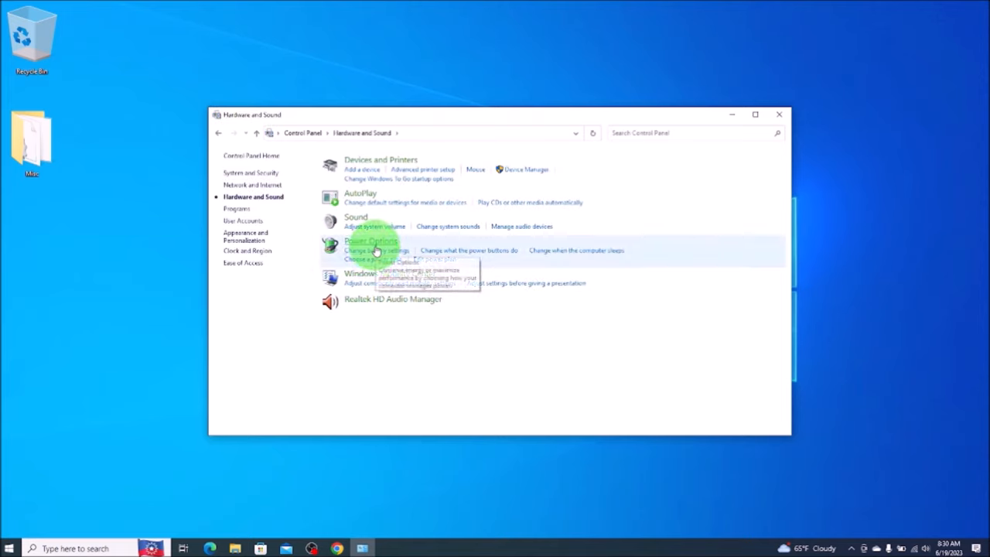
{"action": "left_click", "coordinate": [371, 241]}
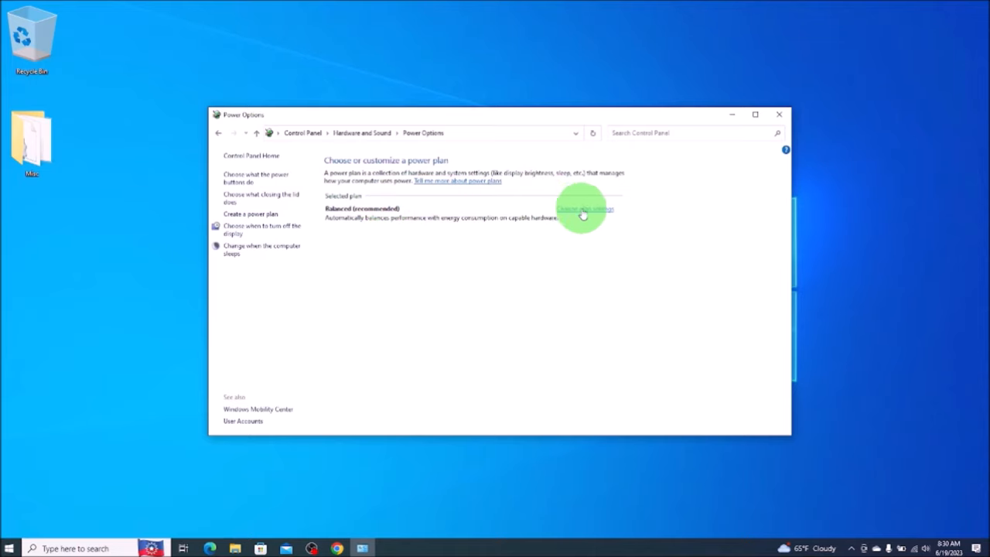
Step: Open the Balanced plan's settings and its advanced power settings
{"action": "left_click", "coordinate": [584, 209]}
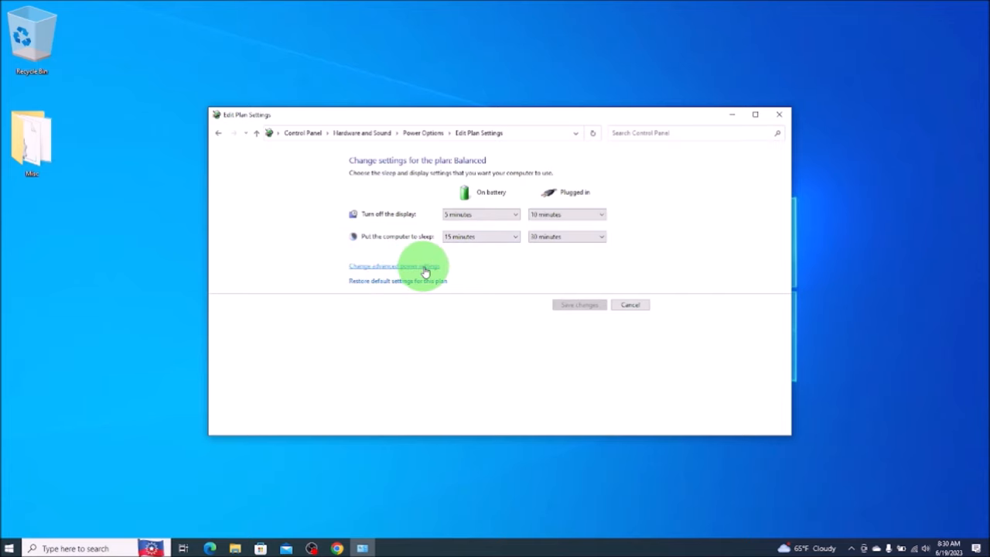
{"action": "left_click", "coordinate": [394, 266]}
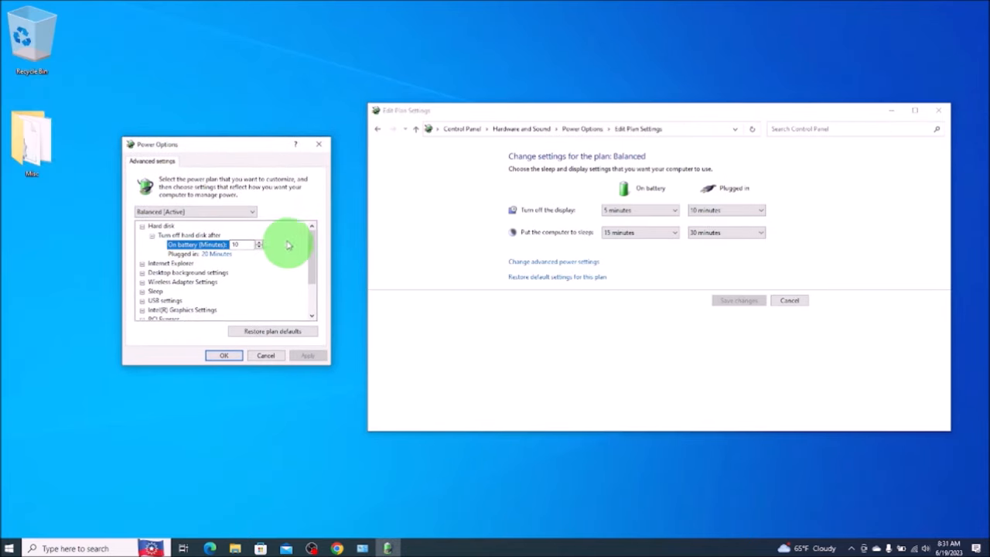
Step: Set the on-battery low battery action to Hibernate and open the plugged-in choices
{"action": "scroll", "scroll_direction": "down", "scroll_amount": 3}
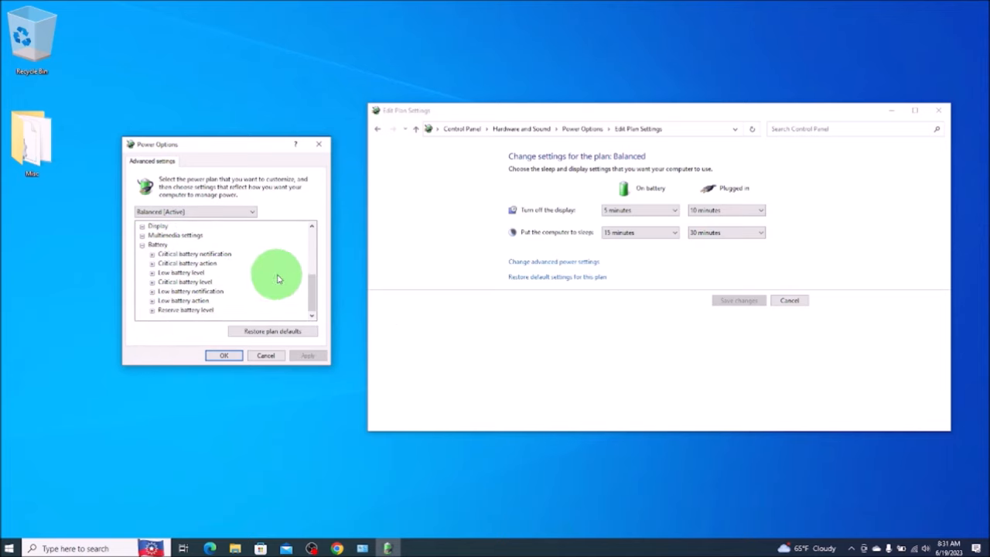
{"action": "mouse_move", "coordinate": [277, 257]}
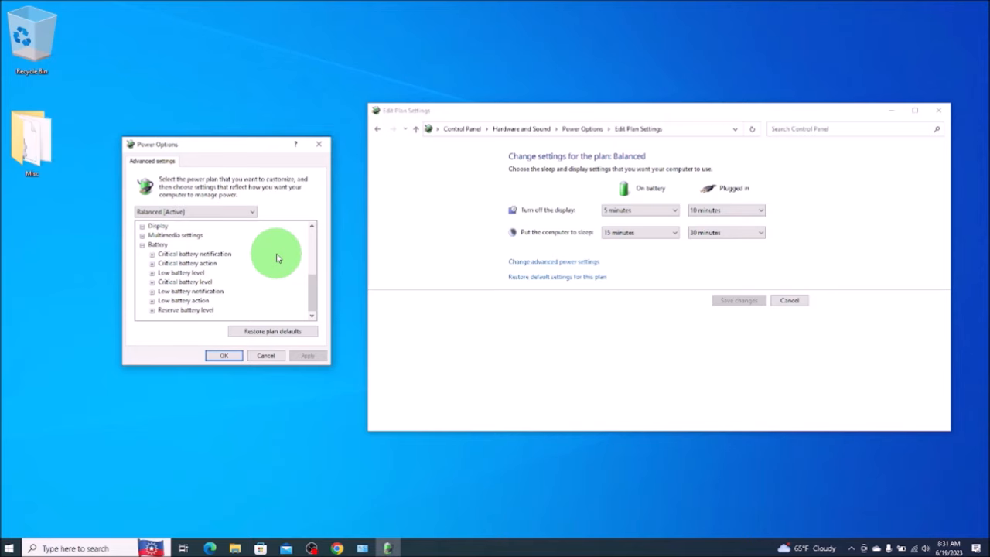
{"action": "mouse_move", "coordinate": [217, 278]}
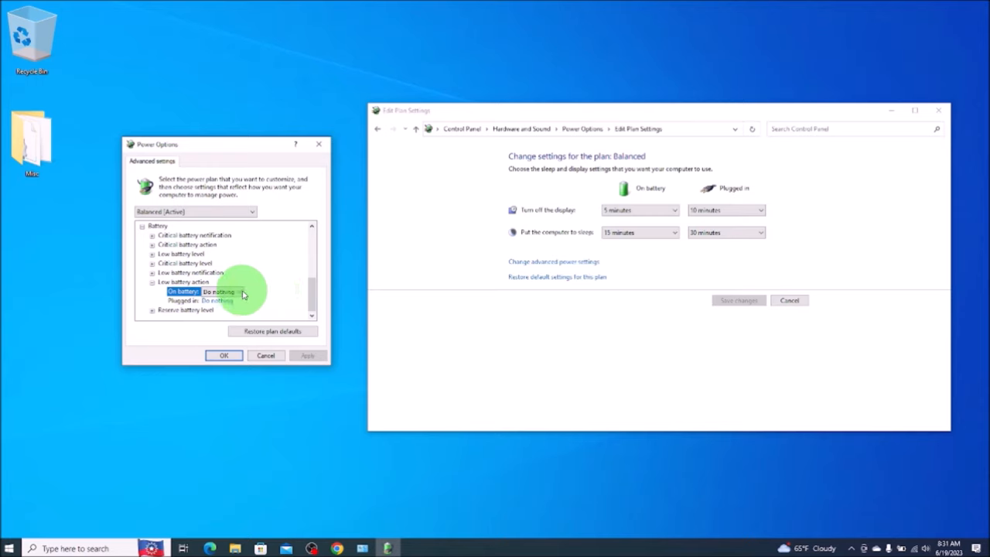
{"action": "left_click", "coordinate": [220, 291]}
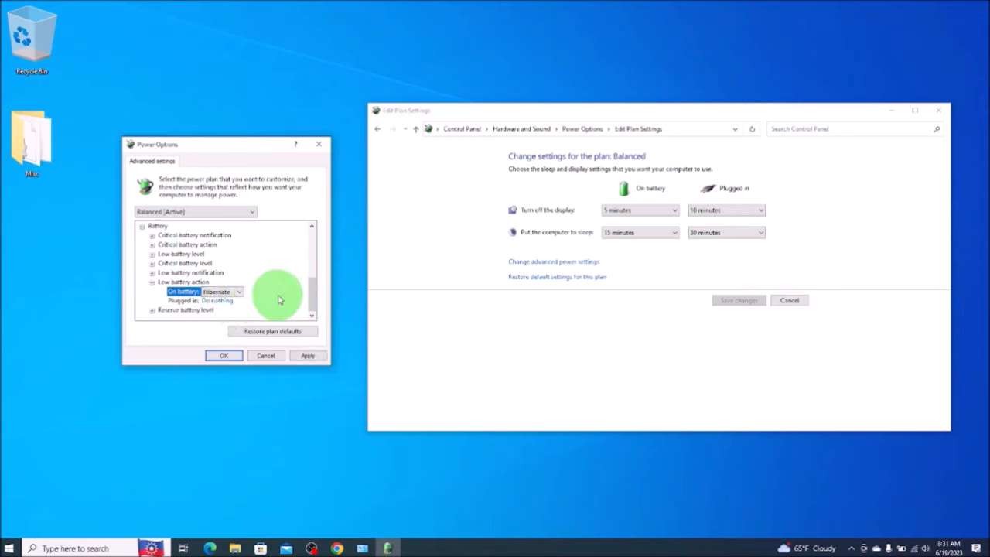
{"action": "left_click", "coordinate": [216, 300]}
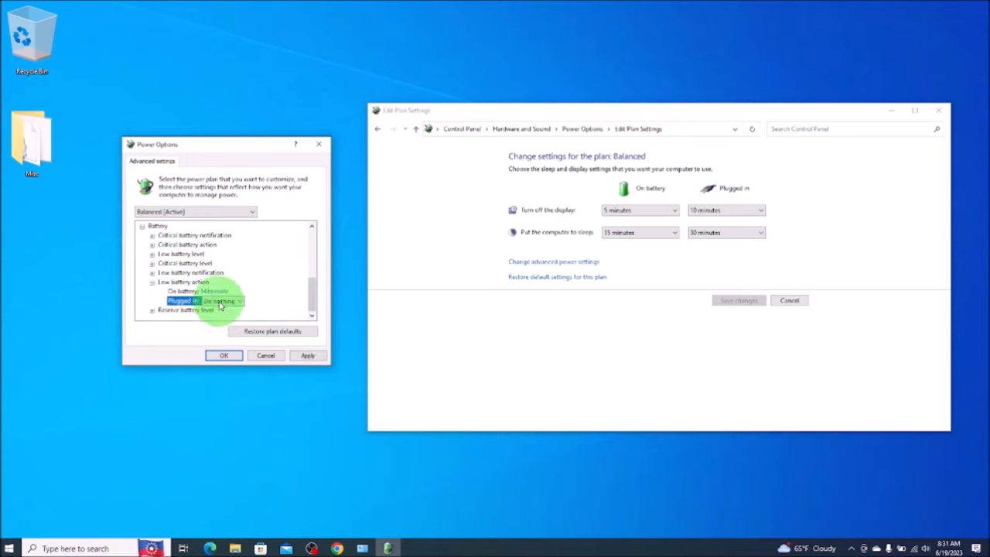
{"action": "left_click", "coordinate": [240, 301]}
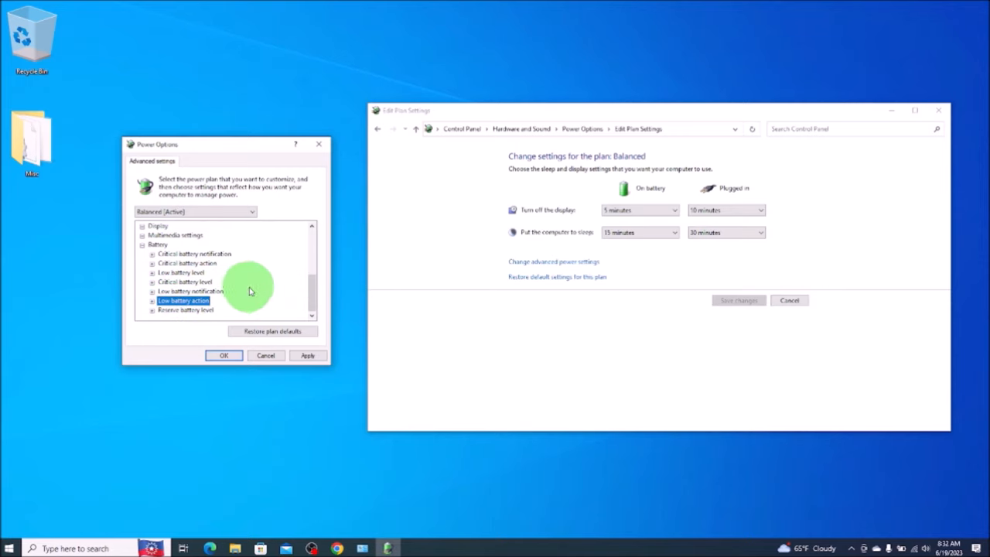
{"action": "mouse_move", "coordinate": [261, 287]}
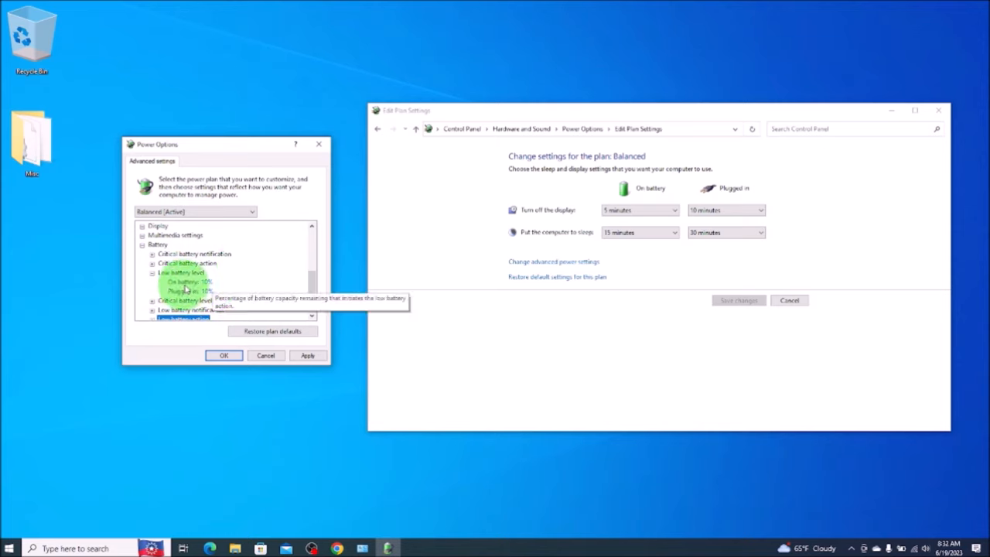
{"action": "mouse_move", "coordinate": [259, 290]}
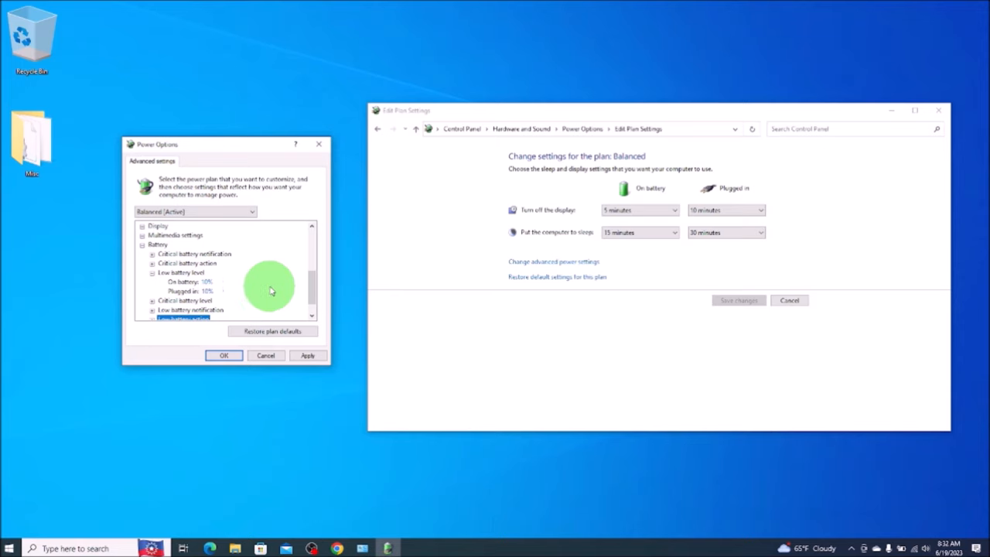
{"action": "left_click", "coordinate": [186, 280]}
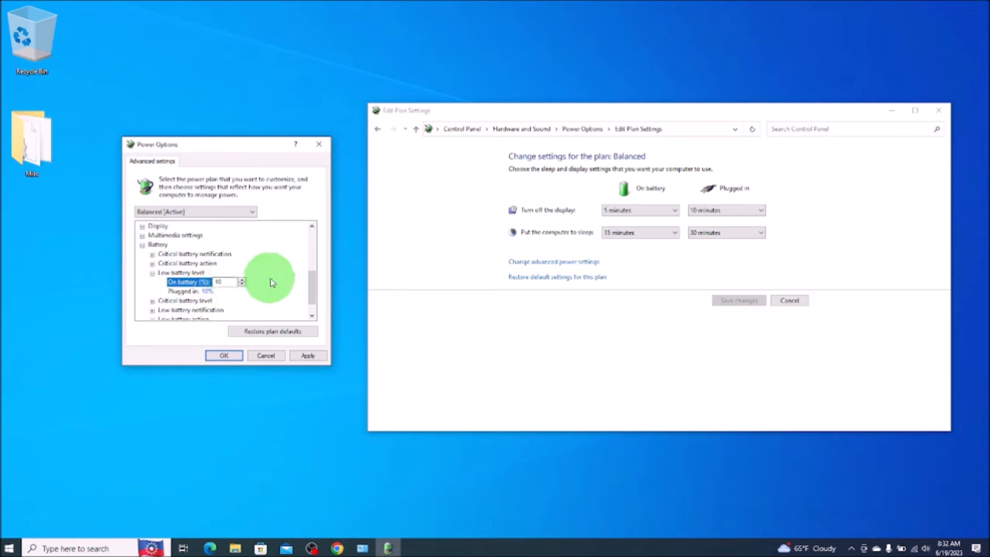
{"action": "mouse_move", "coordinate": [217, 281]}
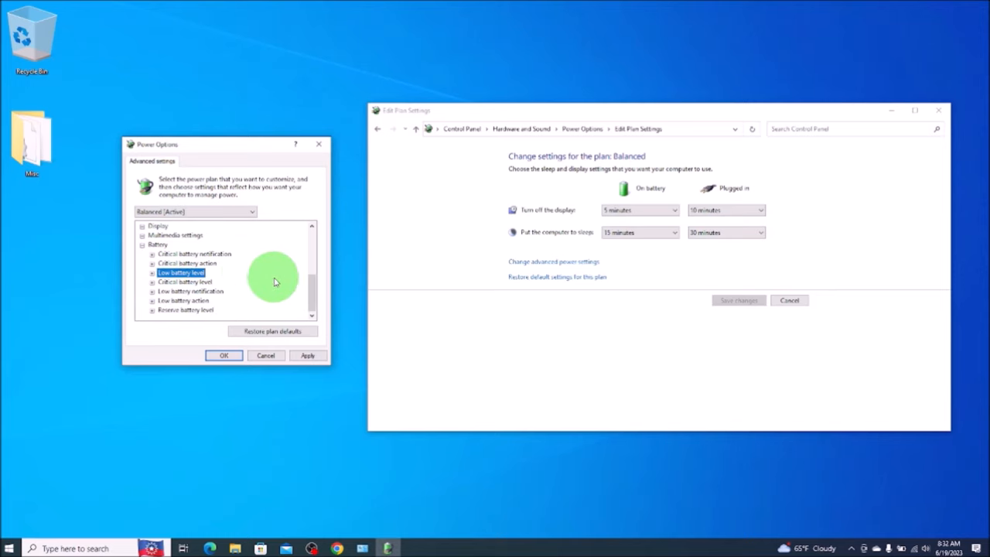
{"action": "mouse_move", "coordinate": [192, 286]}
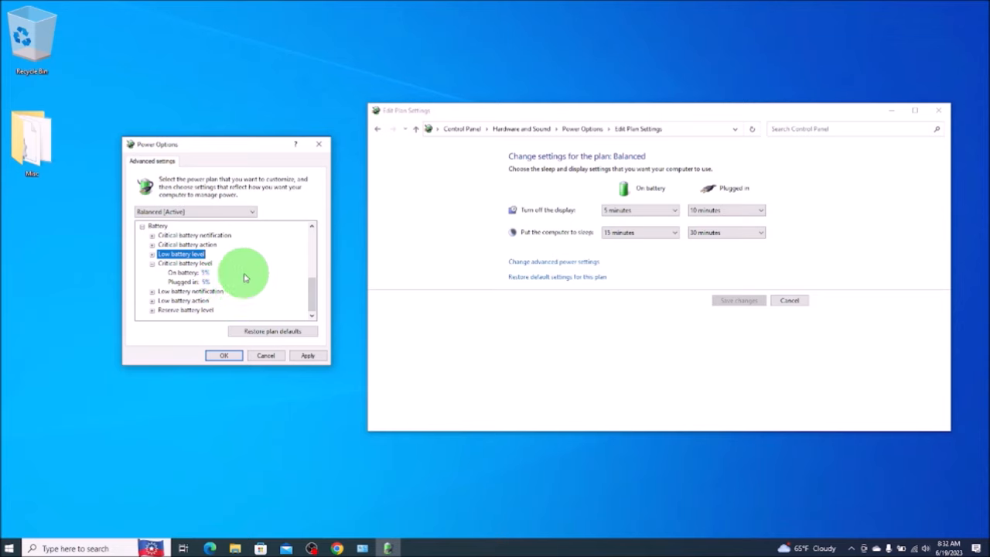
{"action": "mouse_move", "coordinate": [207, 281]}
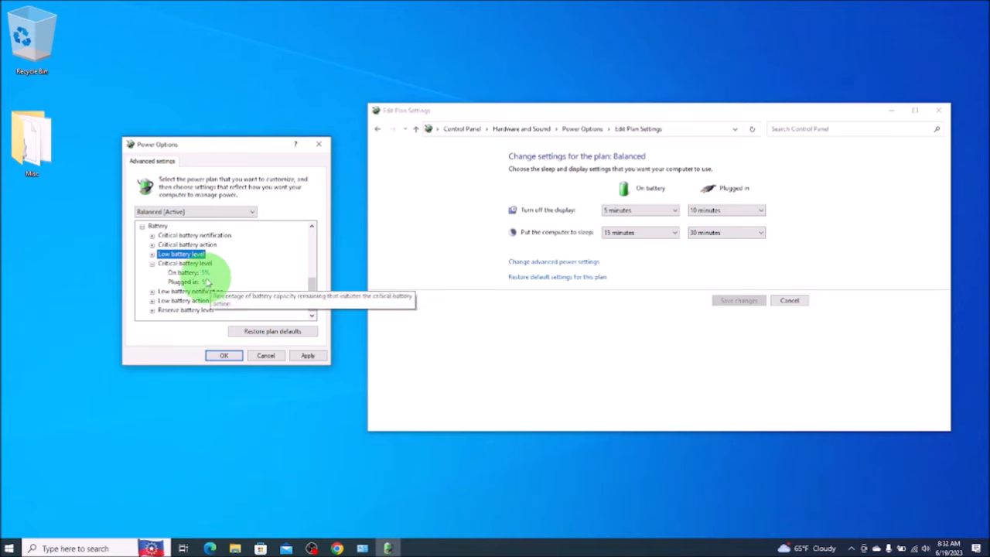
{"action": "mouse_move", "coordinate": [248, 286]}
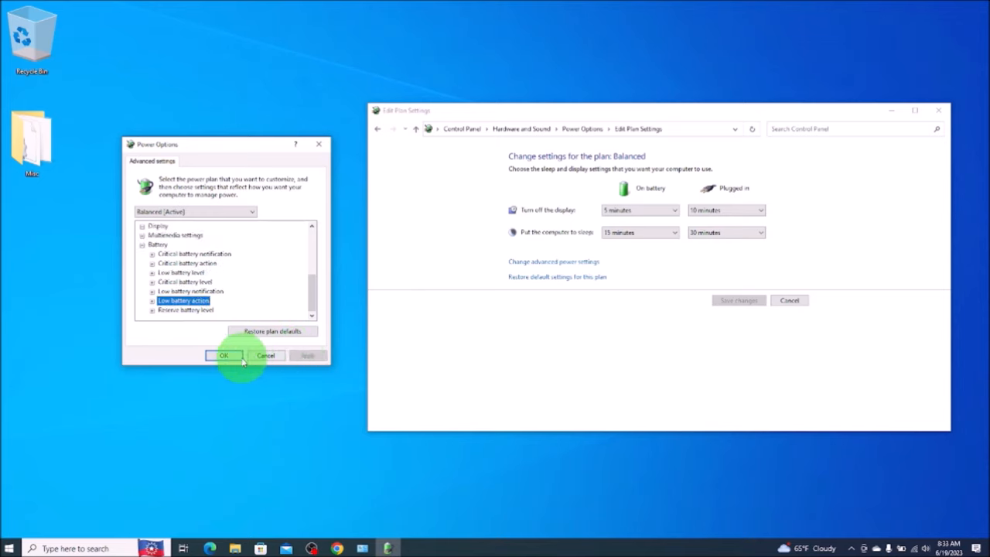
Step: Accept the advanced battery settings with OK, keeping critical battery level at 5%
{"action": "left_click", "coordinate": [224, 355]}
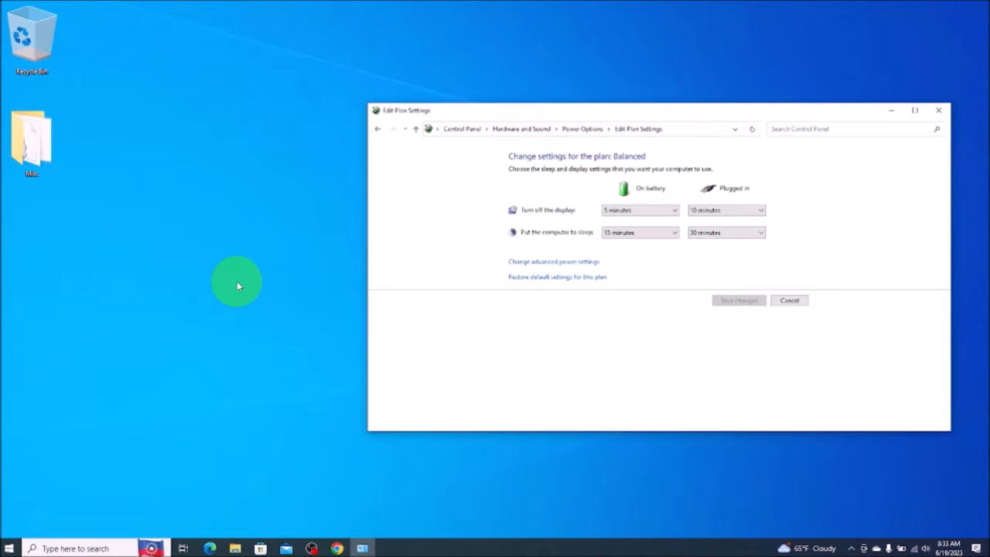
{"action": "mouse_move", "coordinate": [147, 261]}
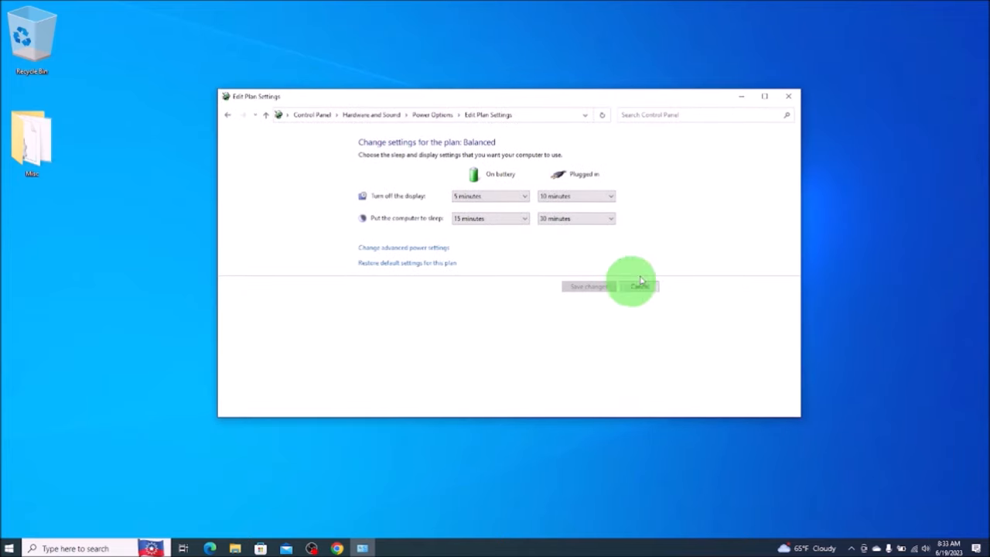
{"action": "mouse_move", "coordinate": [422, 253]}
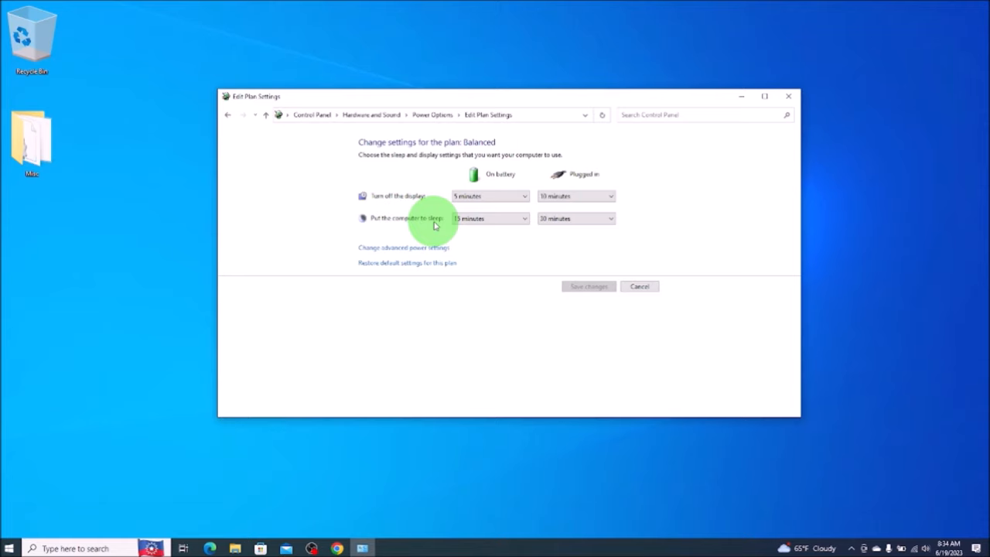
Step: Make the Balanced plan sleep after 10 minutes on battery and 15 plugged in, then close it
{"action": "left_click", "coordinate": [491, 218]}
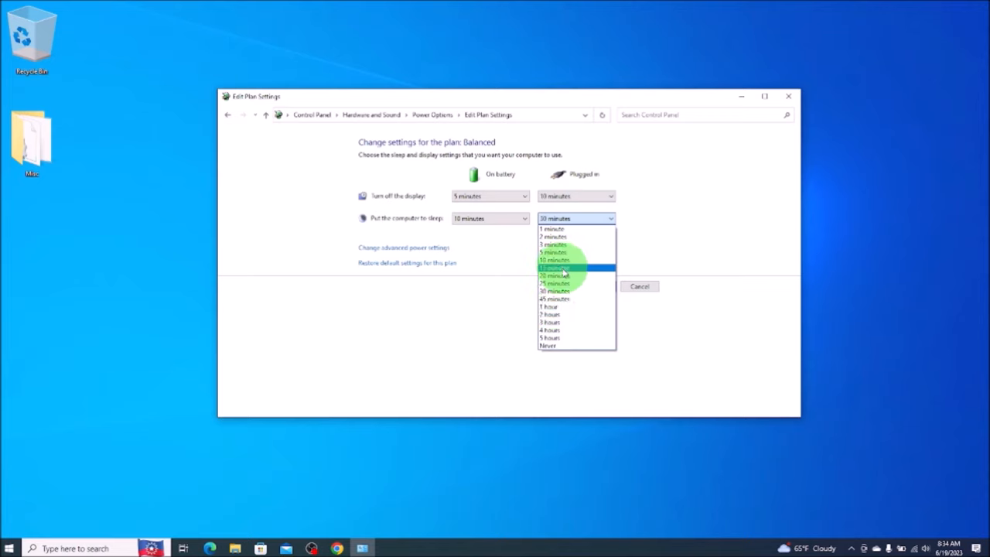
{"action": "left_click", "coordinate": [555, 268]}
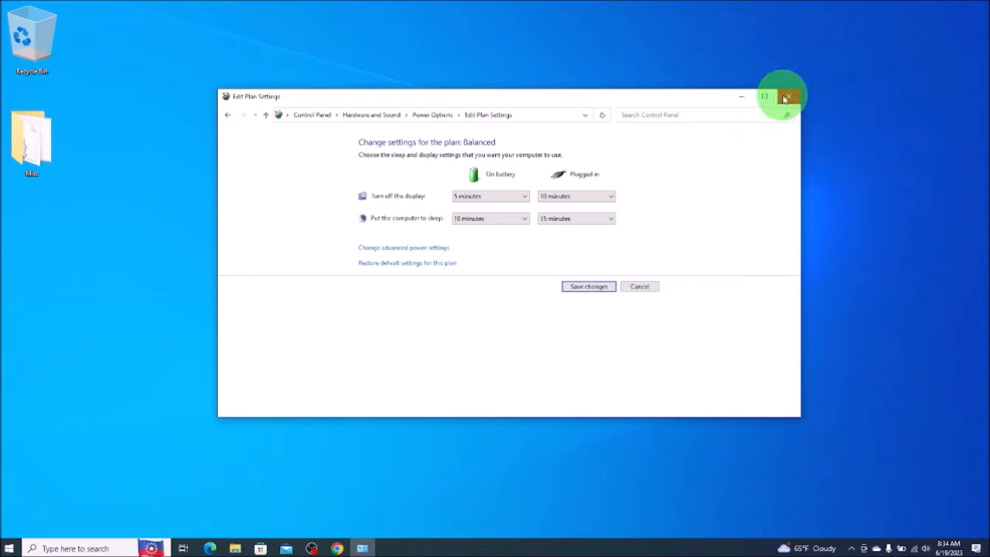
{"action": "left_click", "coordinate": [787, 96]}
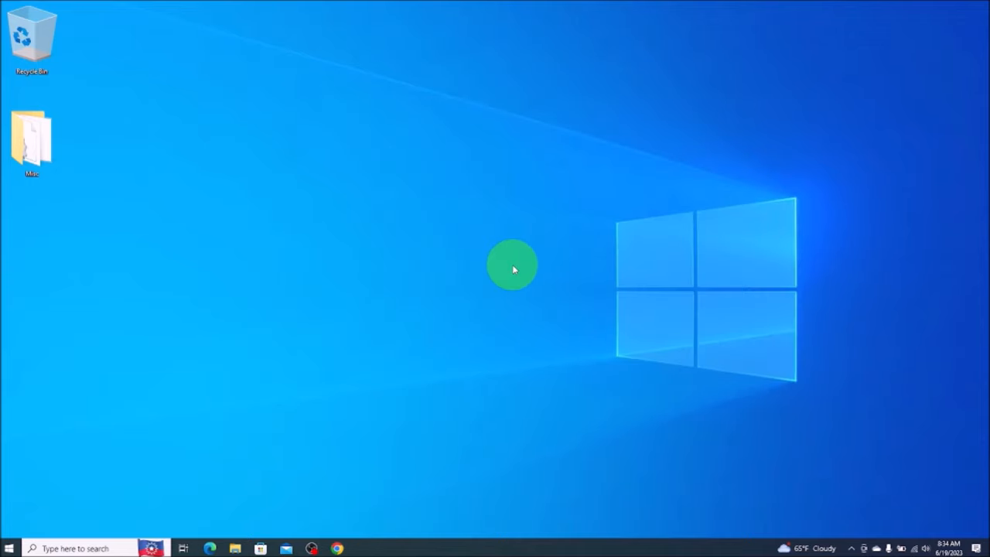